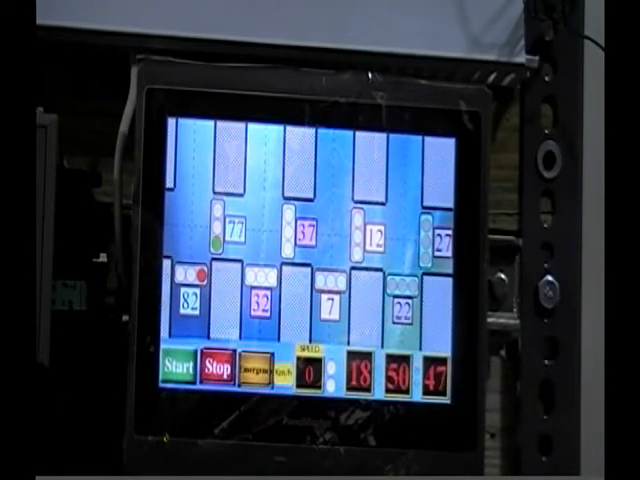
left_click(268, 372)
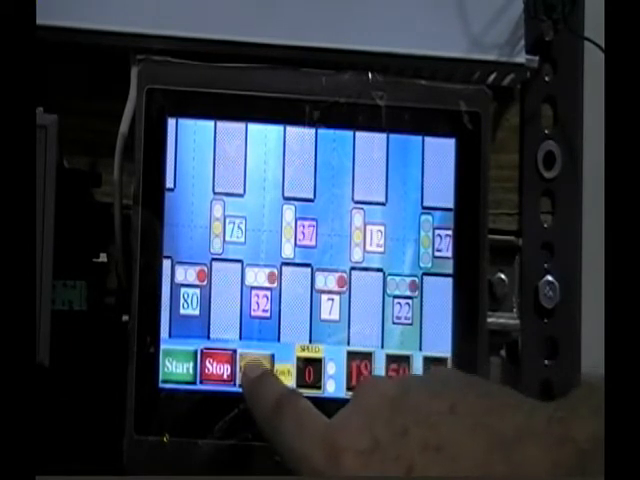